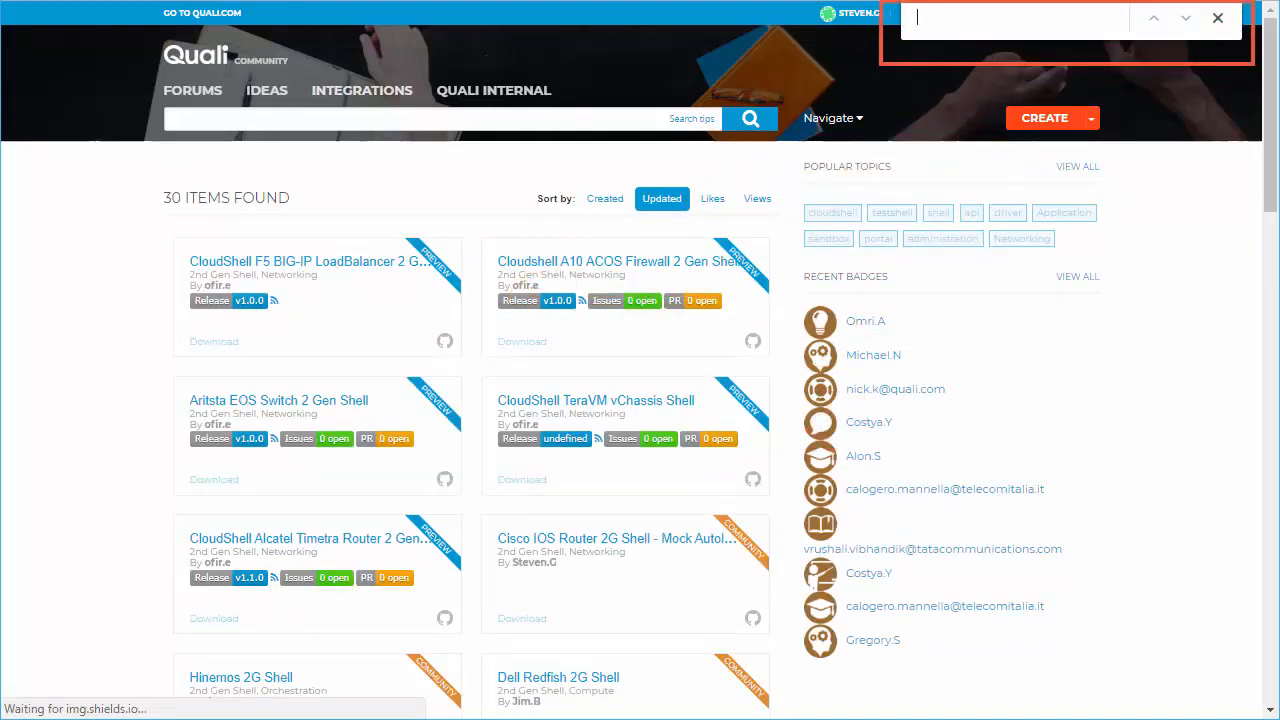
Search for 'Cisco IOS Router 2G Shell' and open its integration page
{"action": "type", "text": "Cisco IOS Router 2G Shell"}
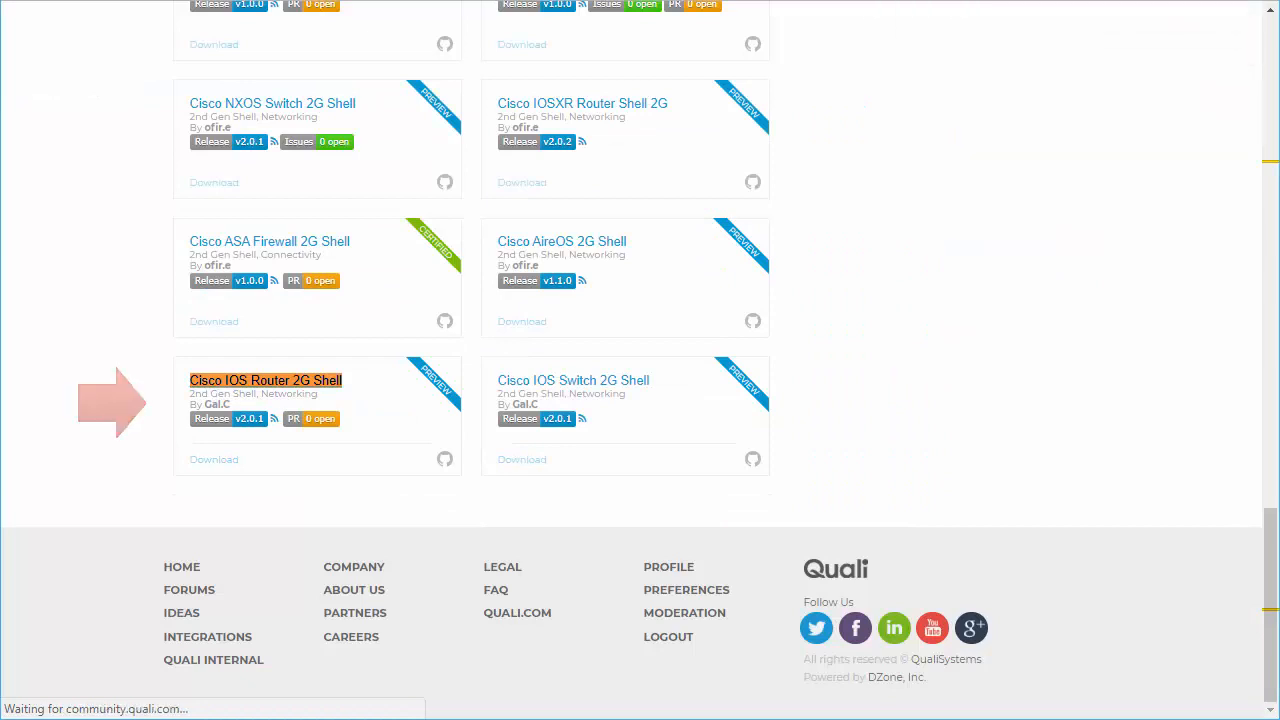
{"action": "left_click", "coordinate": [266, 380]}
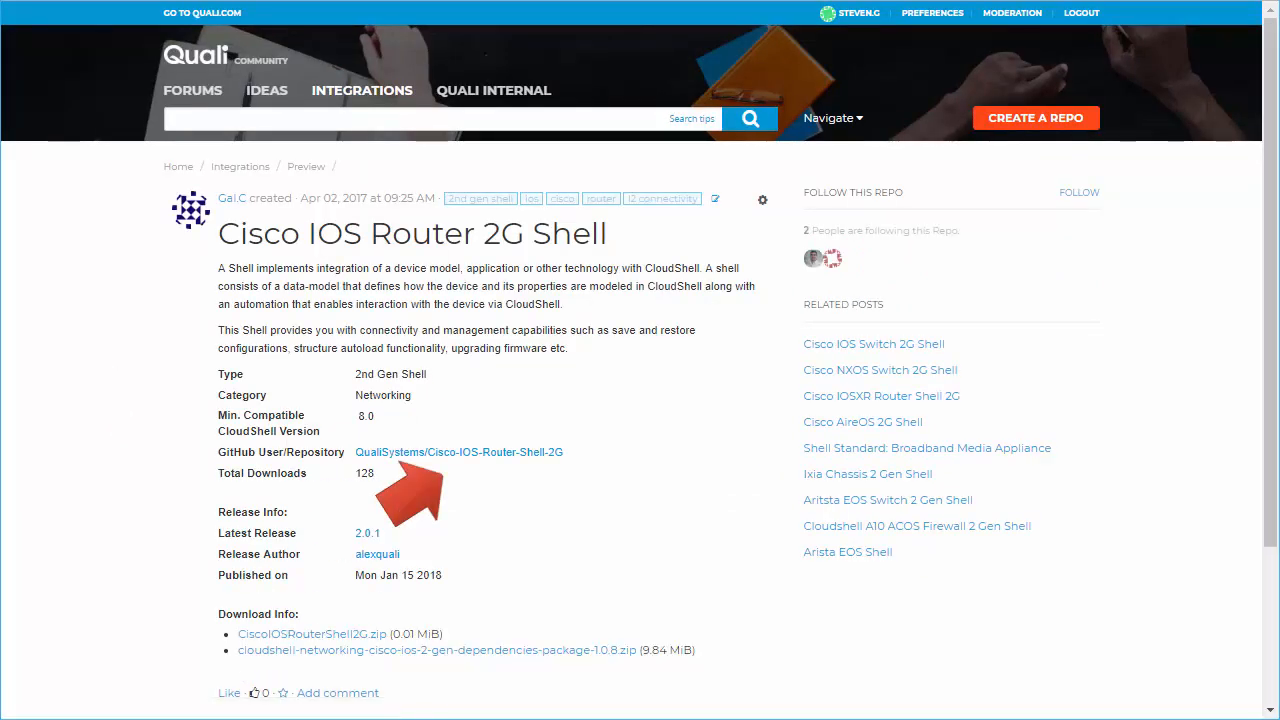
{"action": "left_click", "coordinate": [460, 452]}
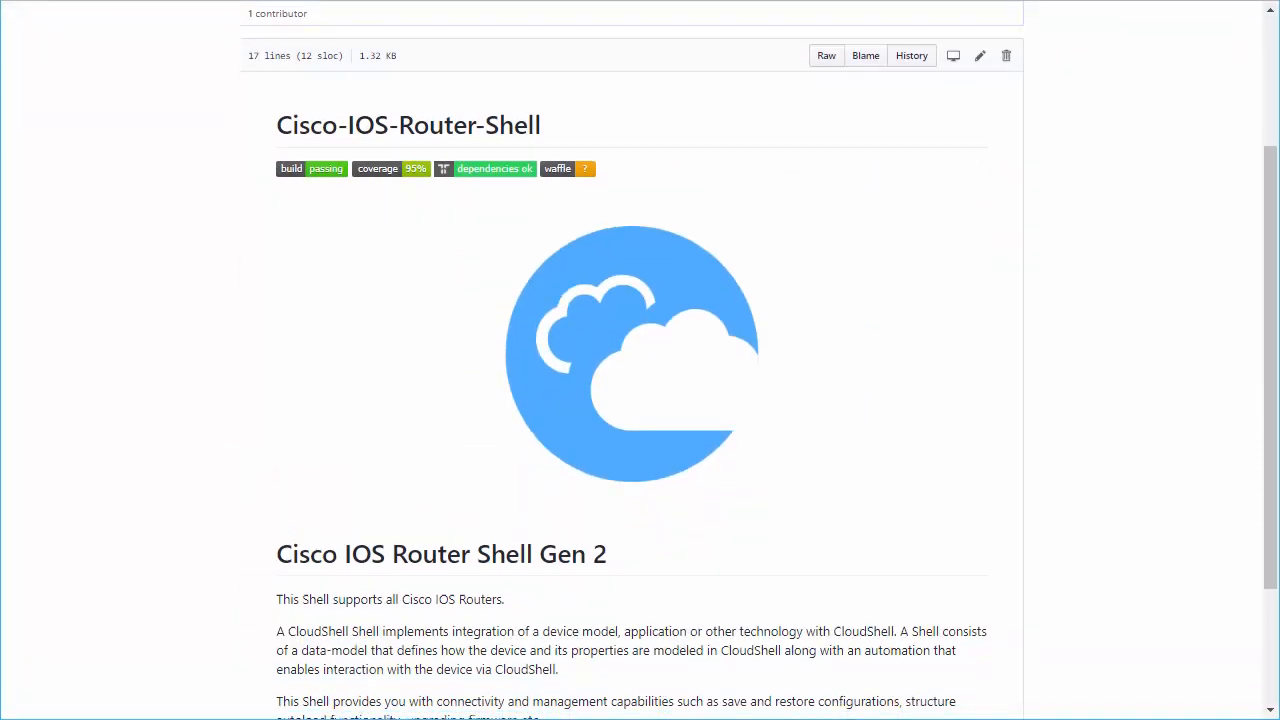
{"action": "scroll", "scroll_direction": "down", "scroll_amount": 3}
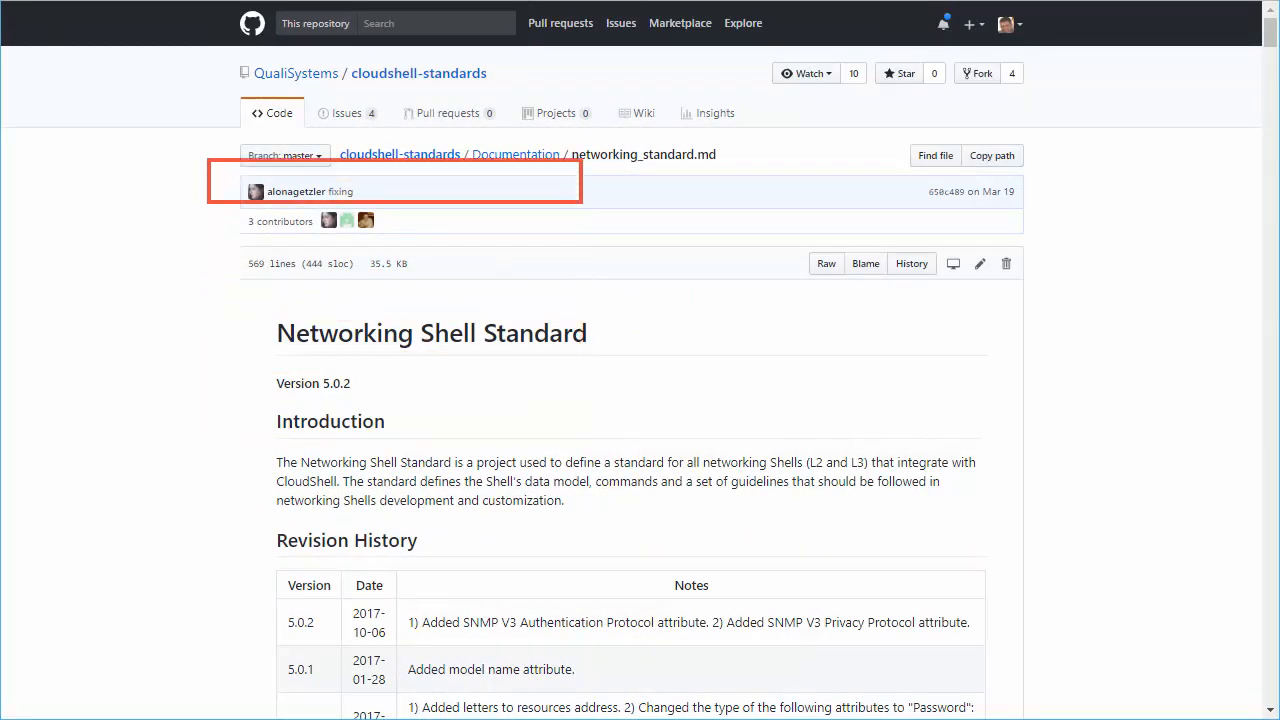
{"action": "scroll", "scroll_direction": "down", "scroll_amount": 3}
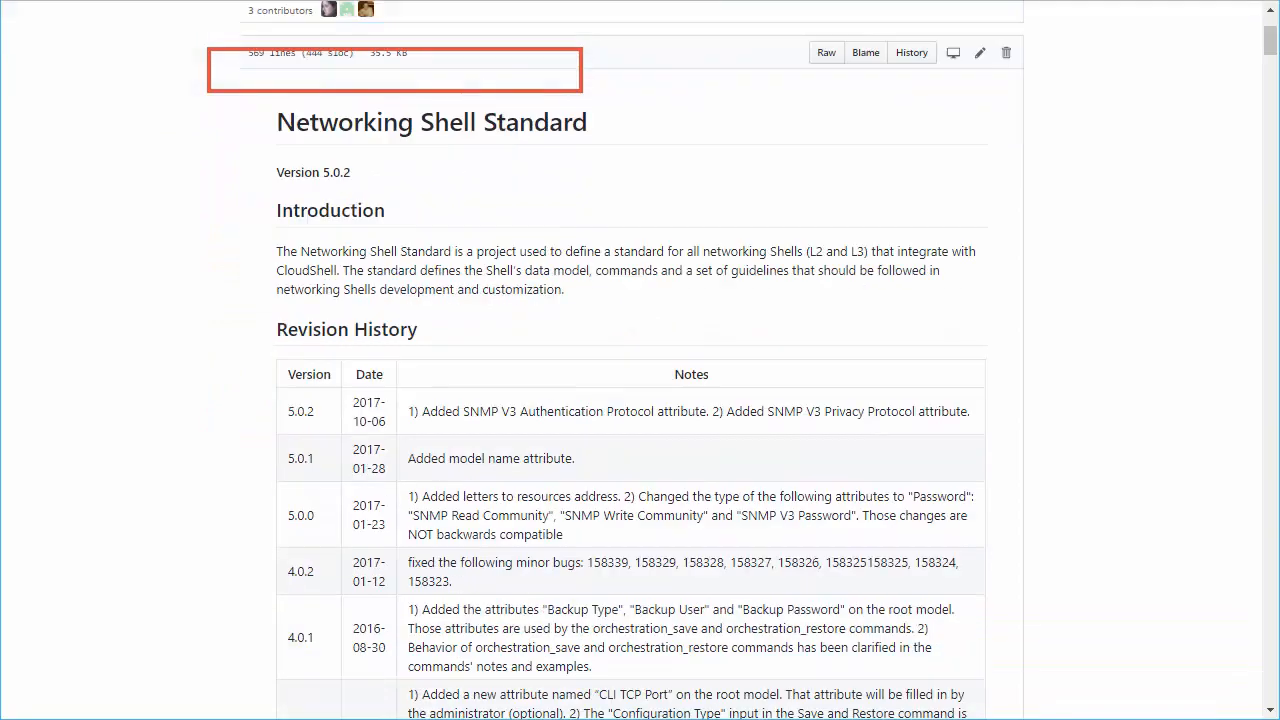
{"action": "scroll", "scroll_direction": "down", "scroll_amount": 3}
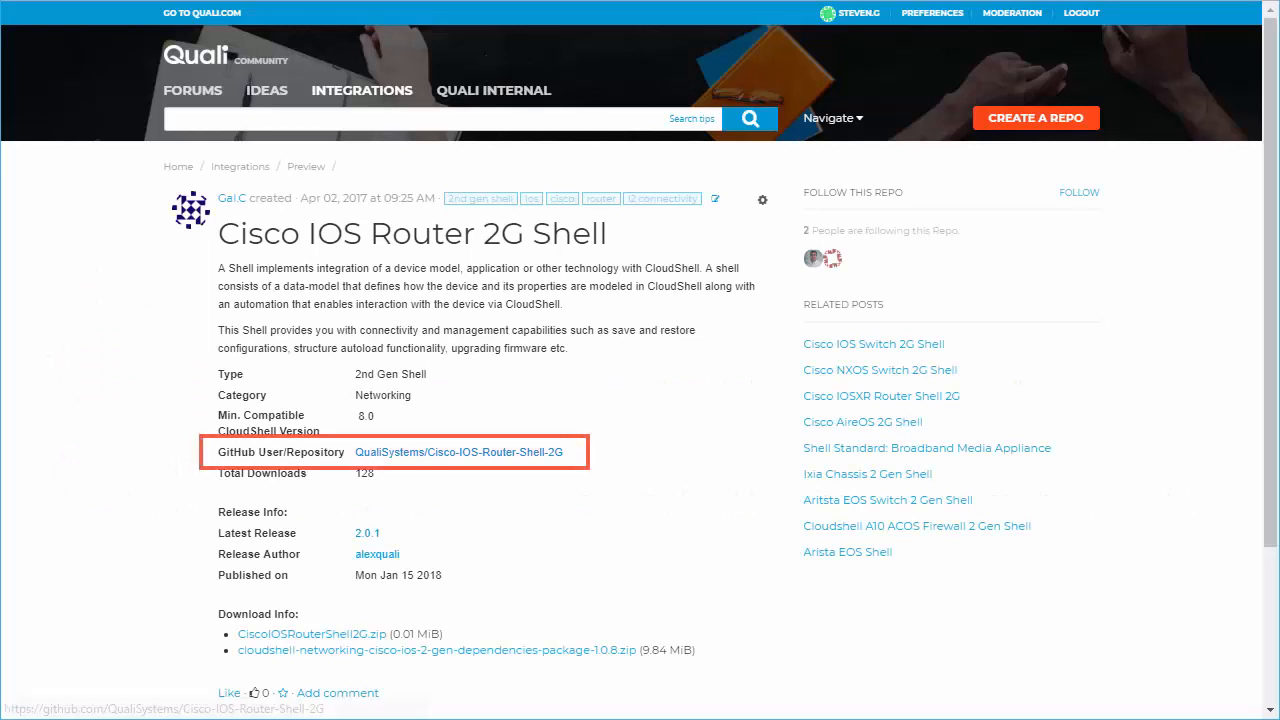
Copy the 2.0.1 Source code (zip) link from the Cisco-IOS-Router-Shell-2G releases
{"action": "left_click", "coordinate": [460, 452]}
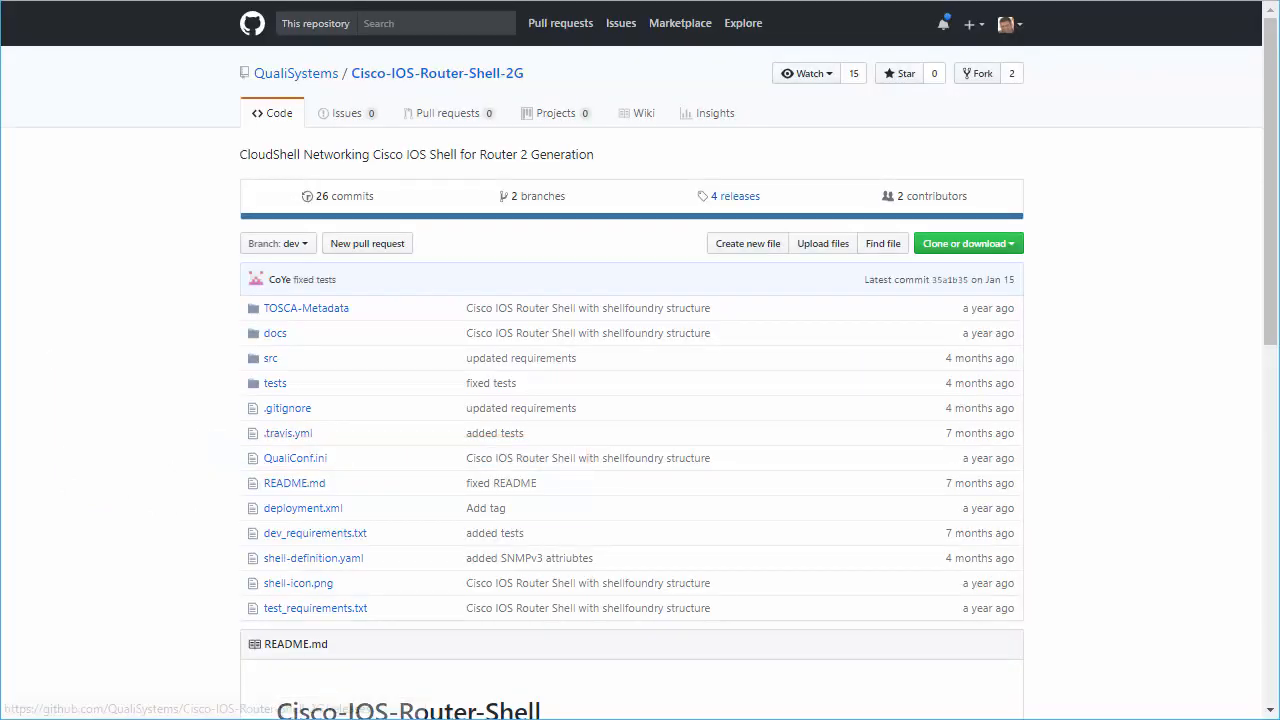
{"action": "left_click", "coordinate": [736, 196]}
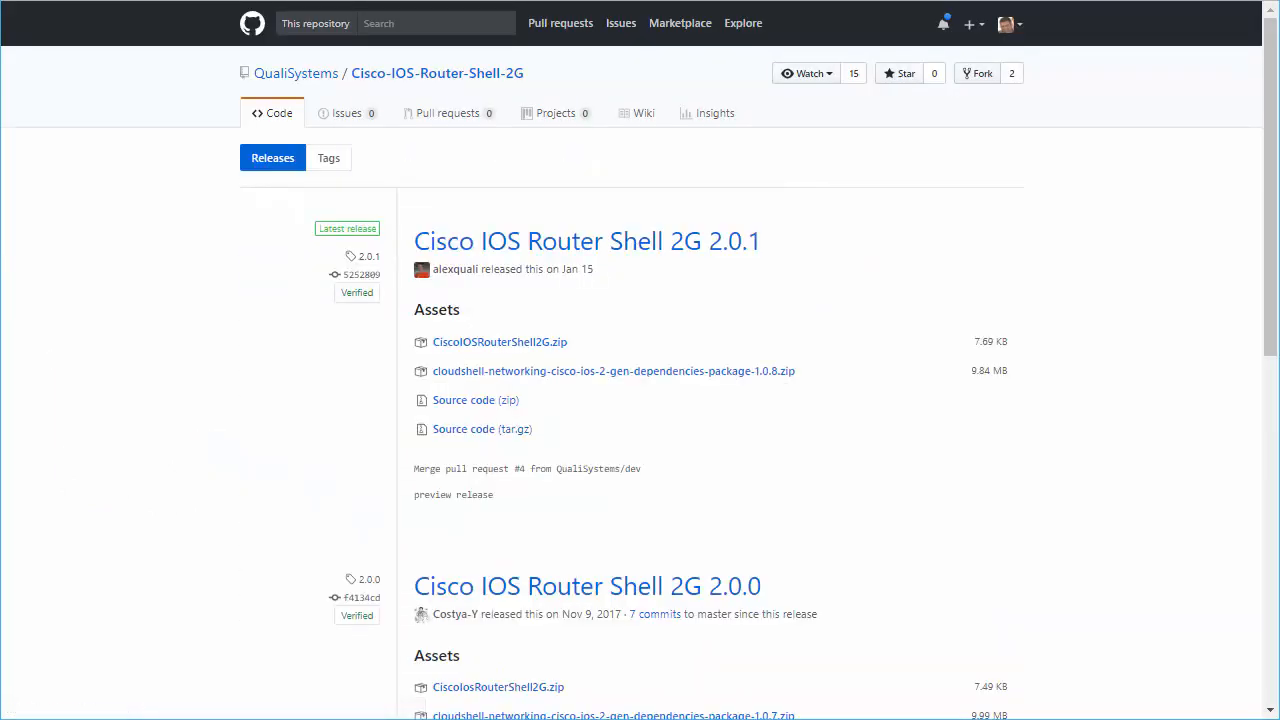
{"action": "right_click", "coordinate": [476, 400]}
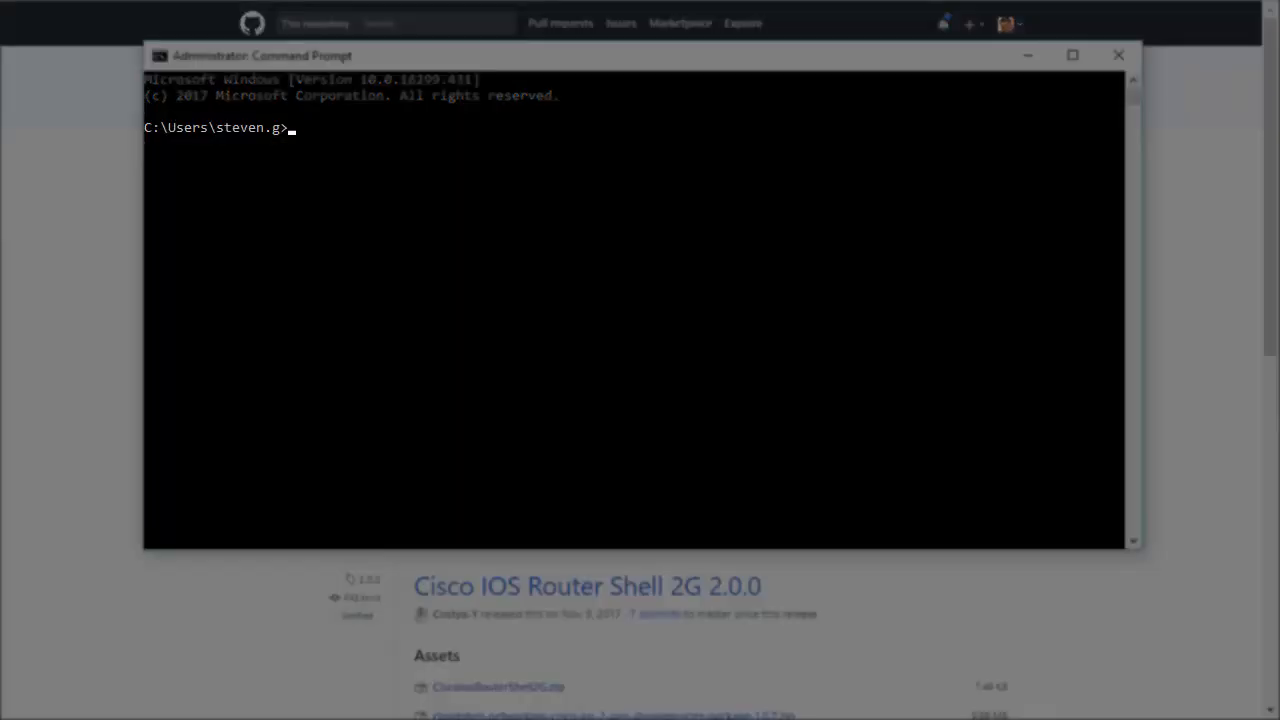
From c:\My Shells, run shellfoundry extend with the Cisco-IOS-Router-Shell-2G 2.0.1 zip URL
{"action": "type", "text": "cd c:\\My Shells\""}
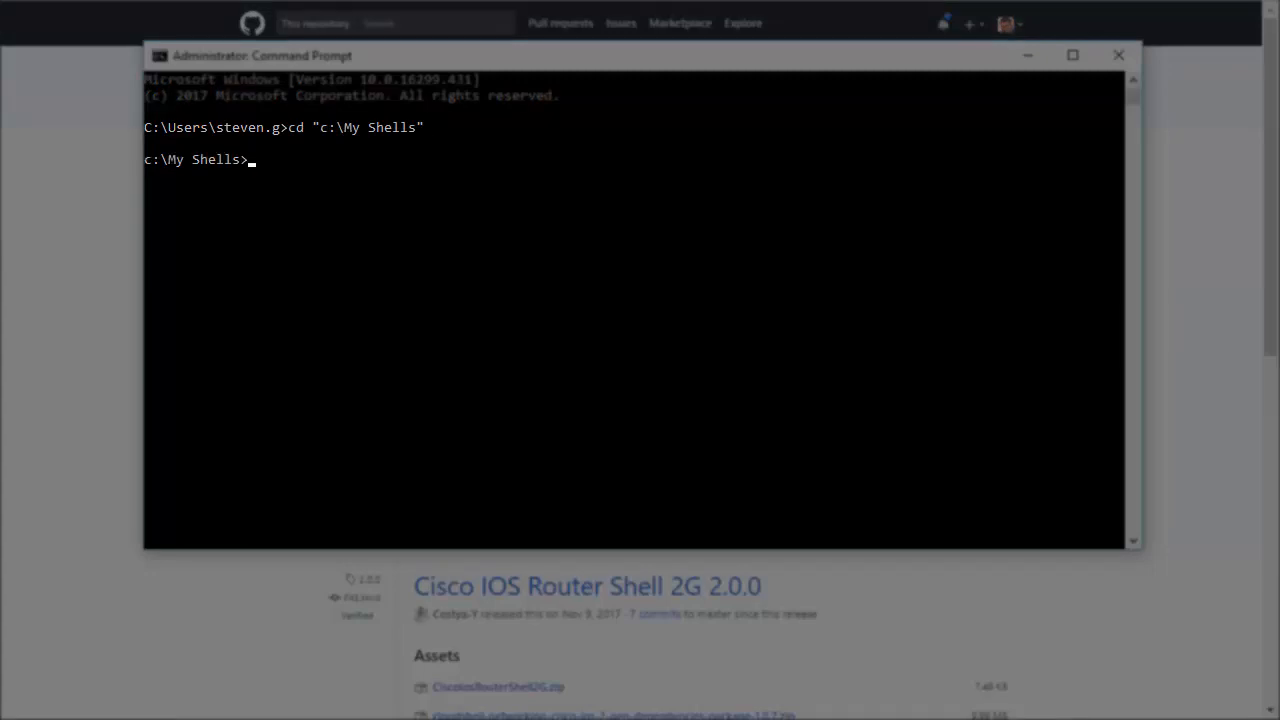
{"action": "type", "text": "shellfoundry extend"}
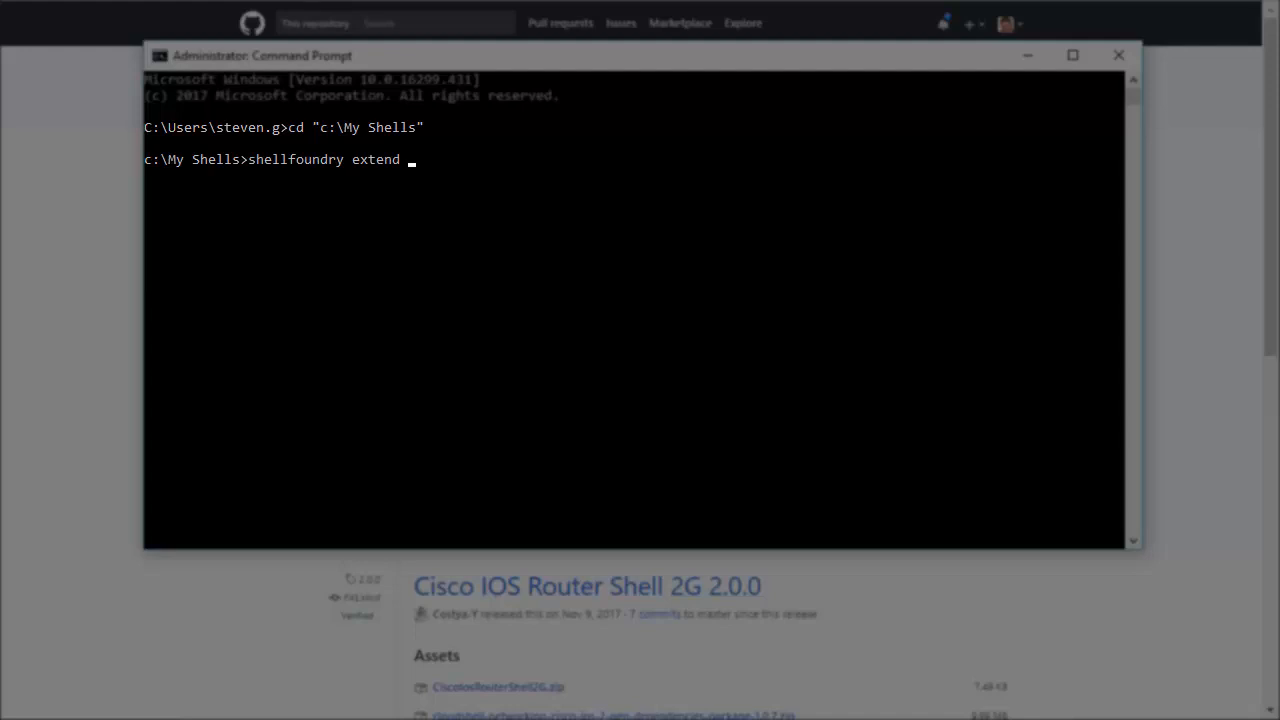
{"action": "type", "text": "https://github.com/QualiSystems/Cisco-IOS-Router-Shell-2G/archive/2.0.1.zip"}
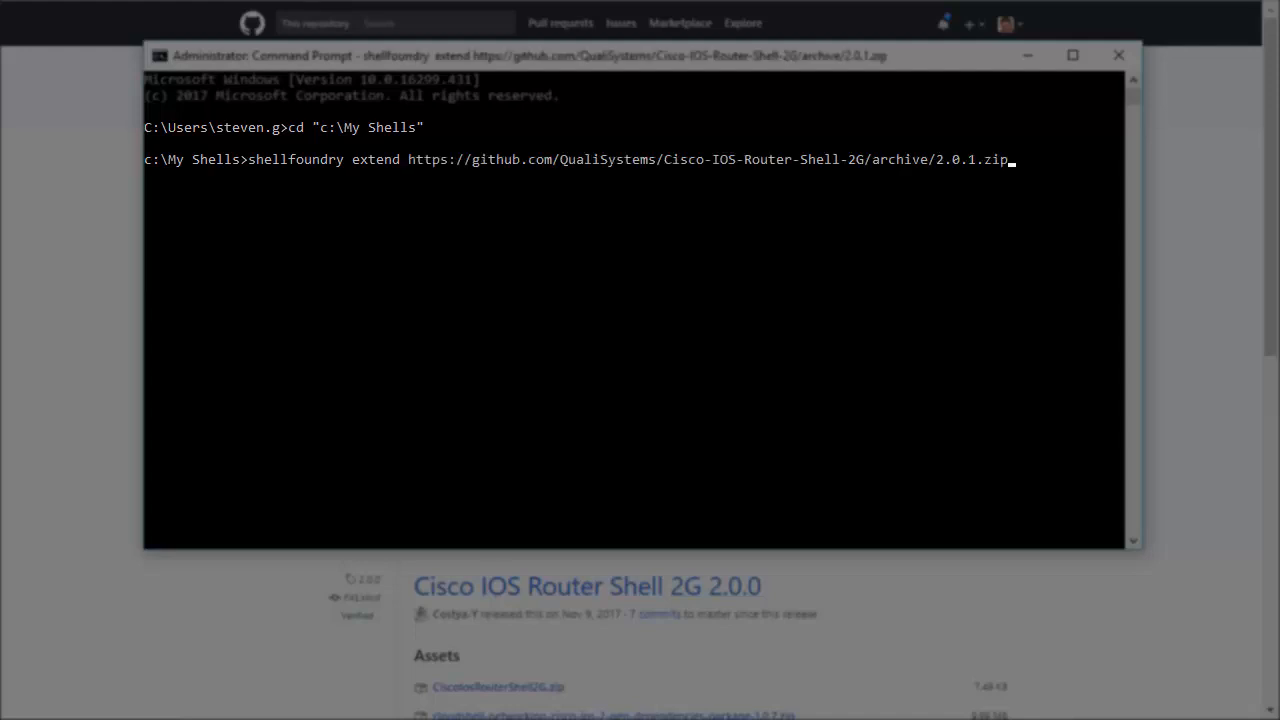
{"action": "key", "text": "enter"}
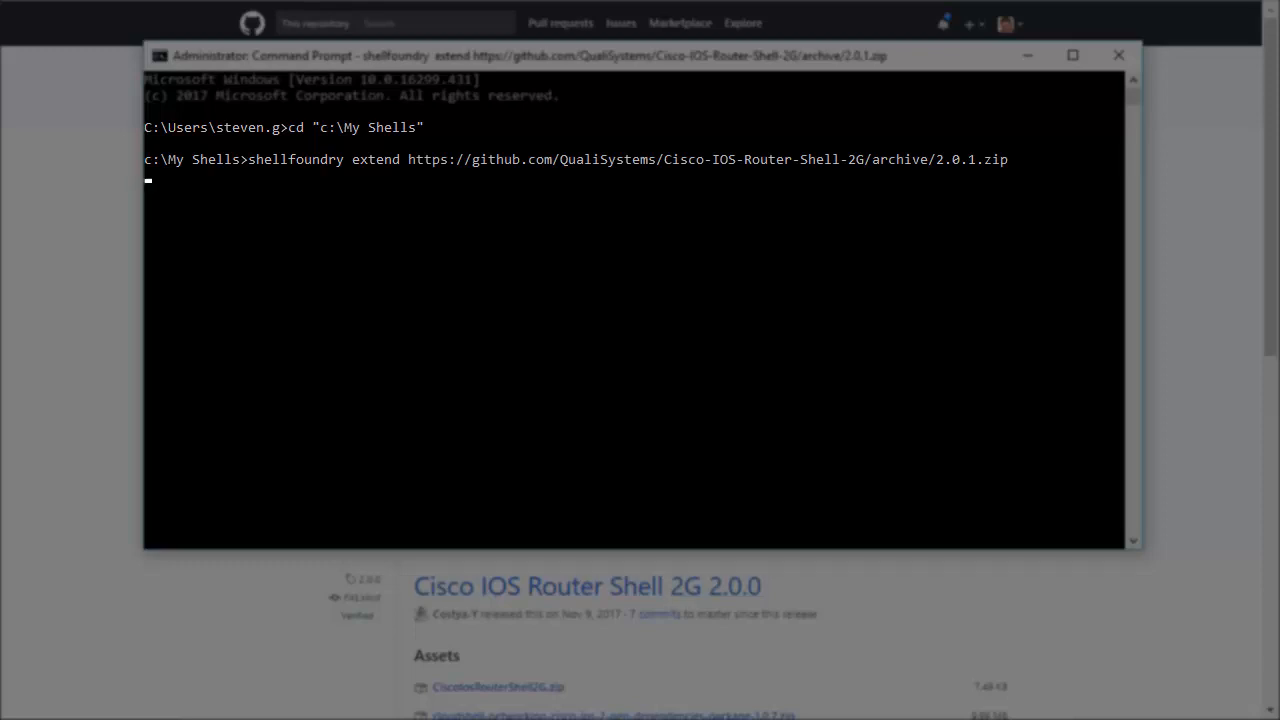
{"action": "key", "text": "enter"}
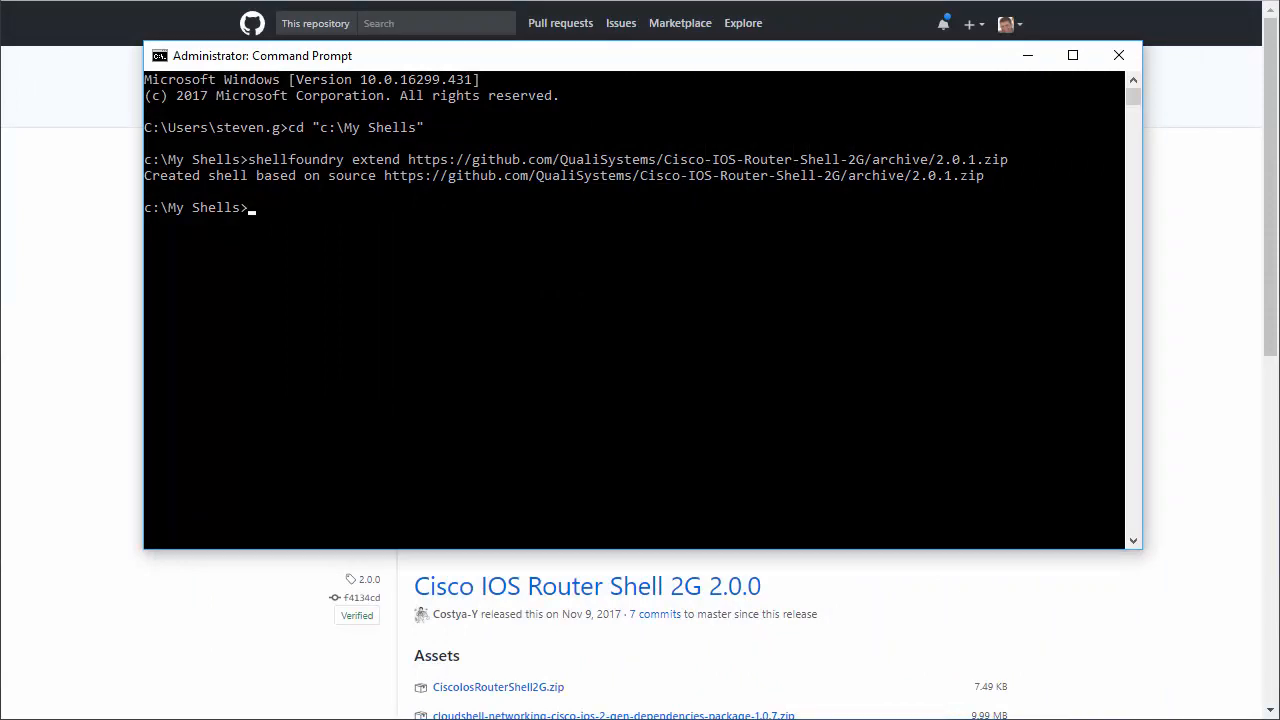
Begin entering the shellfoundry list command
{"action": "type", "text": "shellfoundry list"}
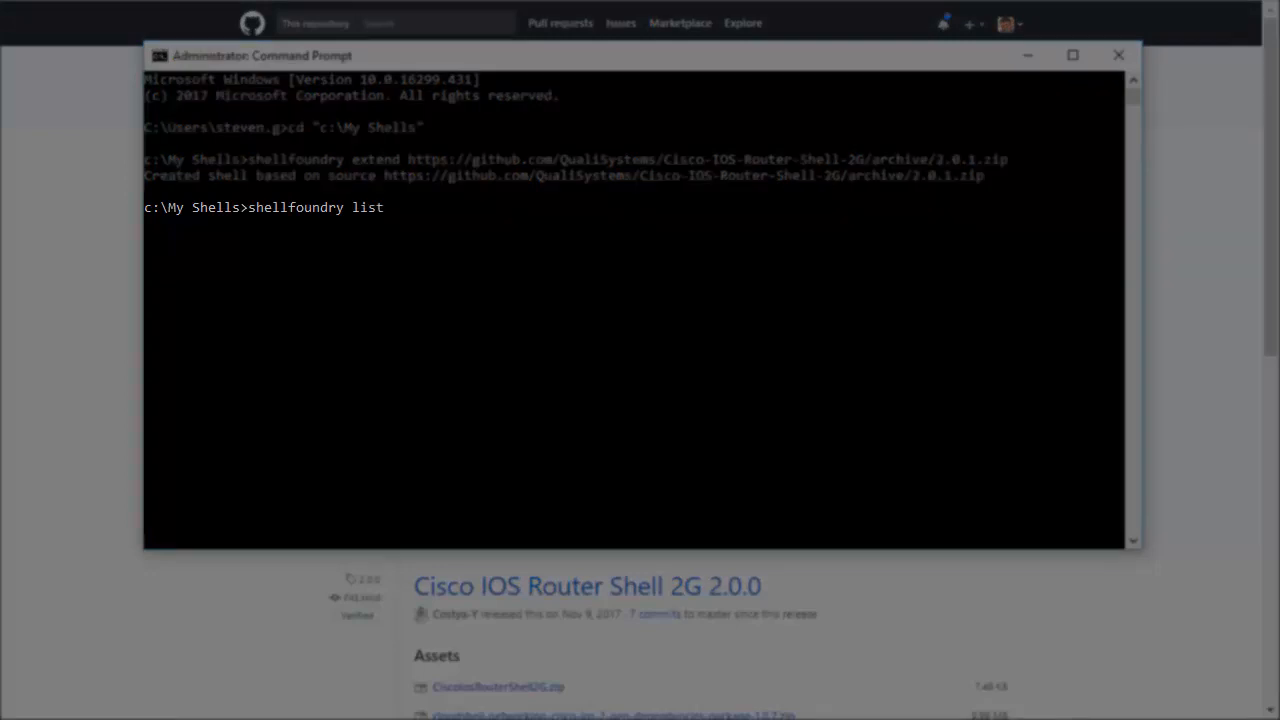
Run shellfoundry list to show the gen2 templates, including gen2/networking/router
{"action": "key", "text": "Enter"}
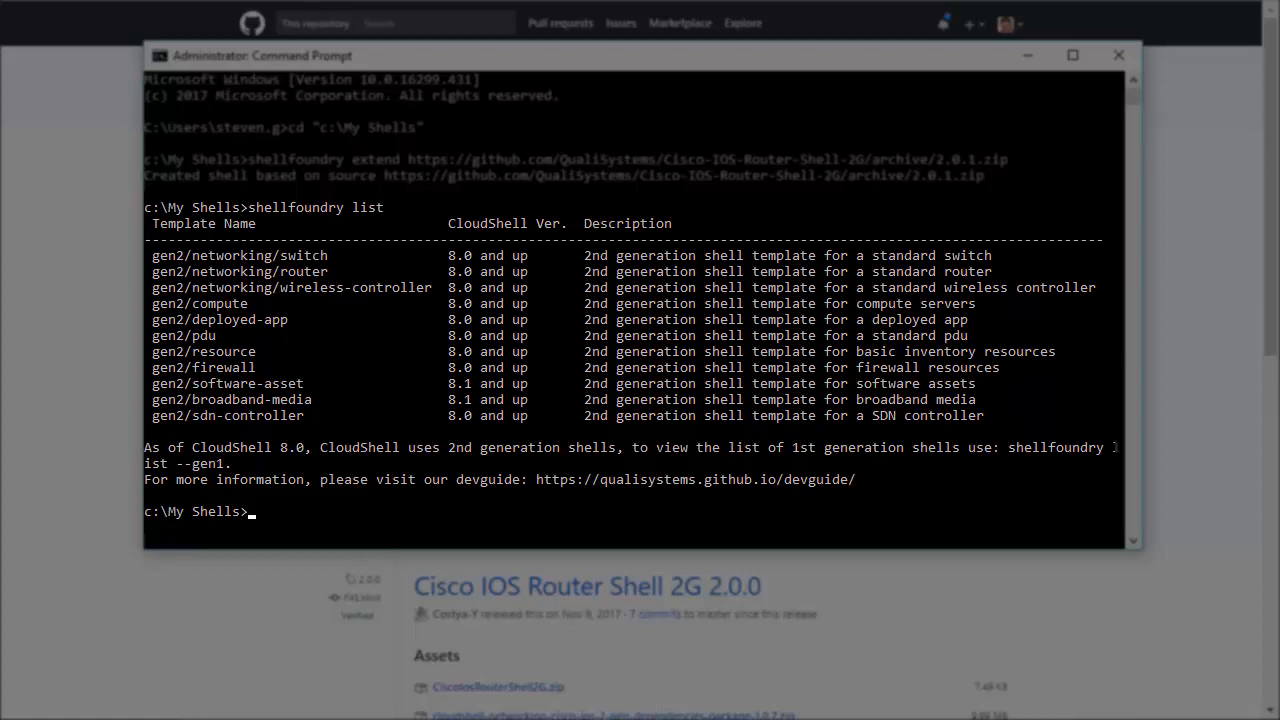
{"action": "left_click", "coordinate": [1118, 56]}
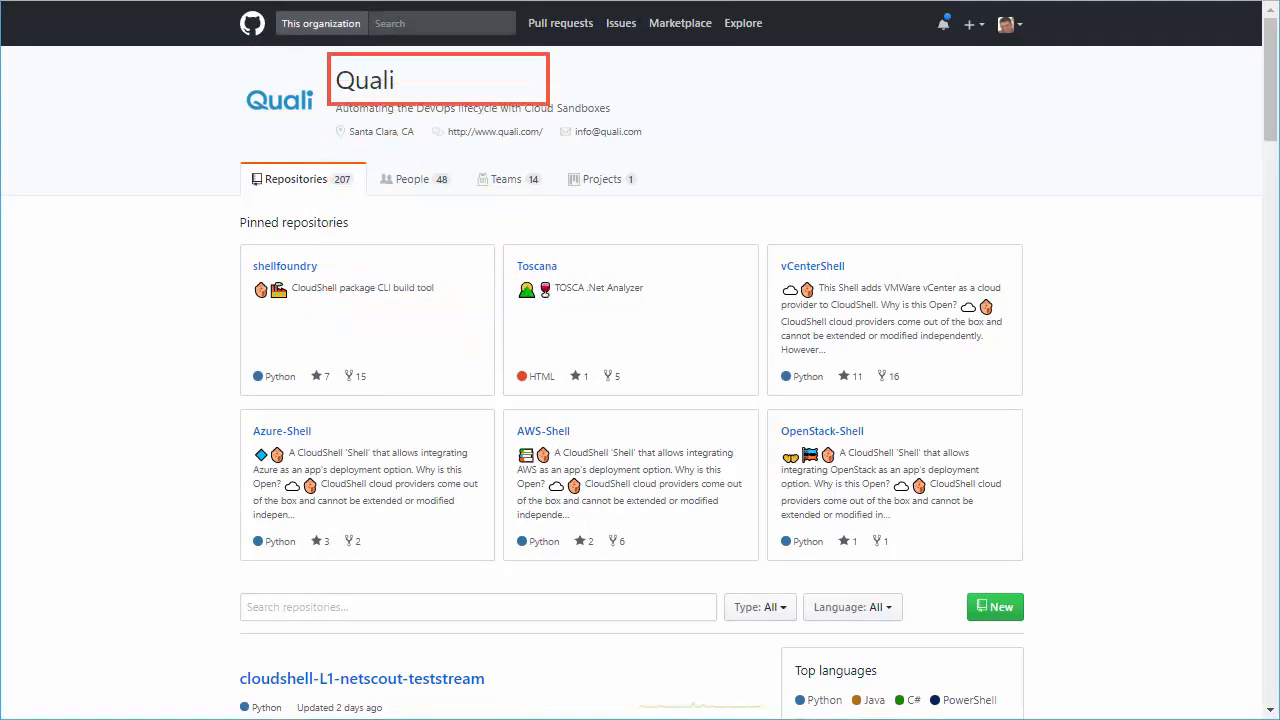
Search the Quali organisation's repositories for 'cloudshell standard'
{"action": "type", "text": "cloudshell standard"}
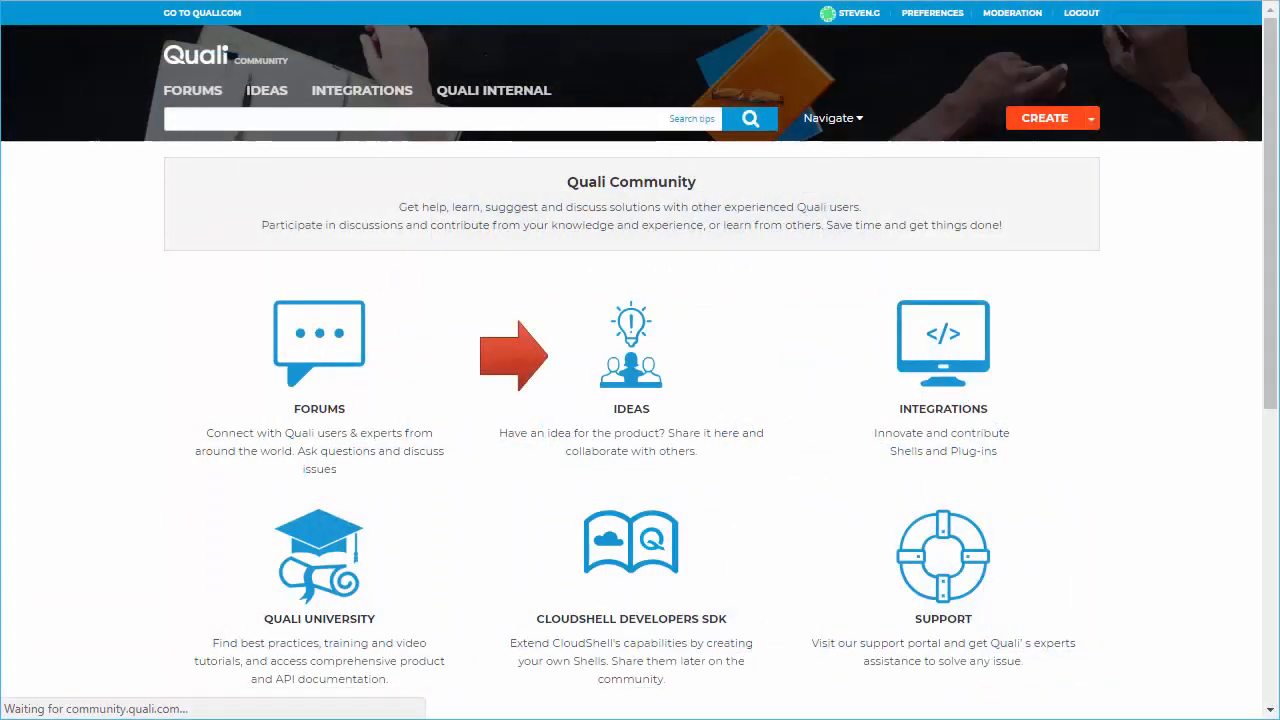
Follow the community link to the QualiSystems cloudshell-standards repository
{"action": "left_click", "coordinate": [266, 90]}
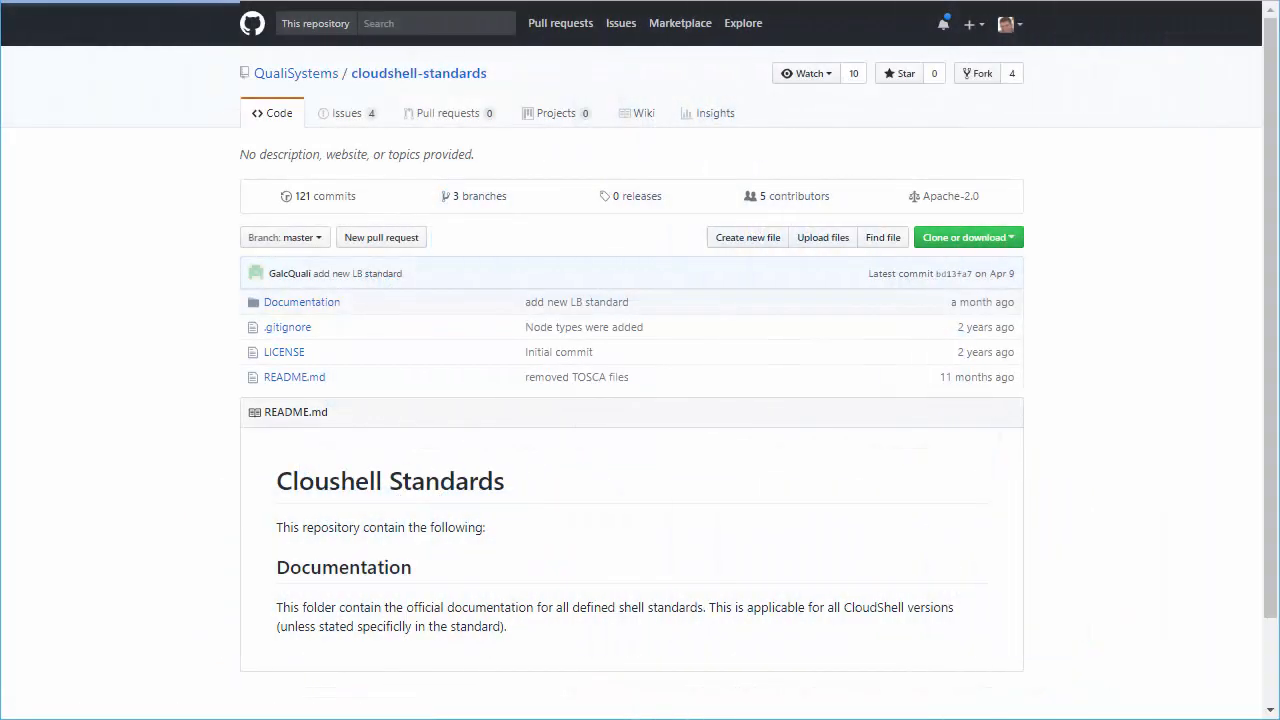
Browse the Documentation folder holding the shell standard documents
{"action": "left_click", "coordinate": [300, 300]}
{"action": "type", "text": "cd c:\\My Shell"}
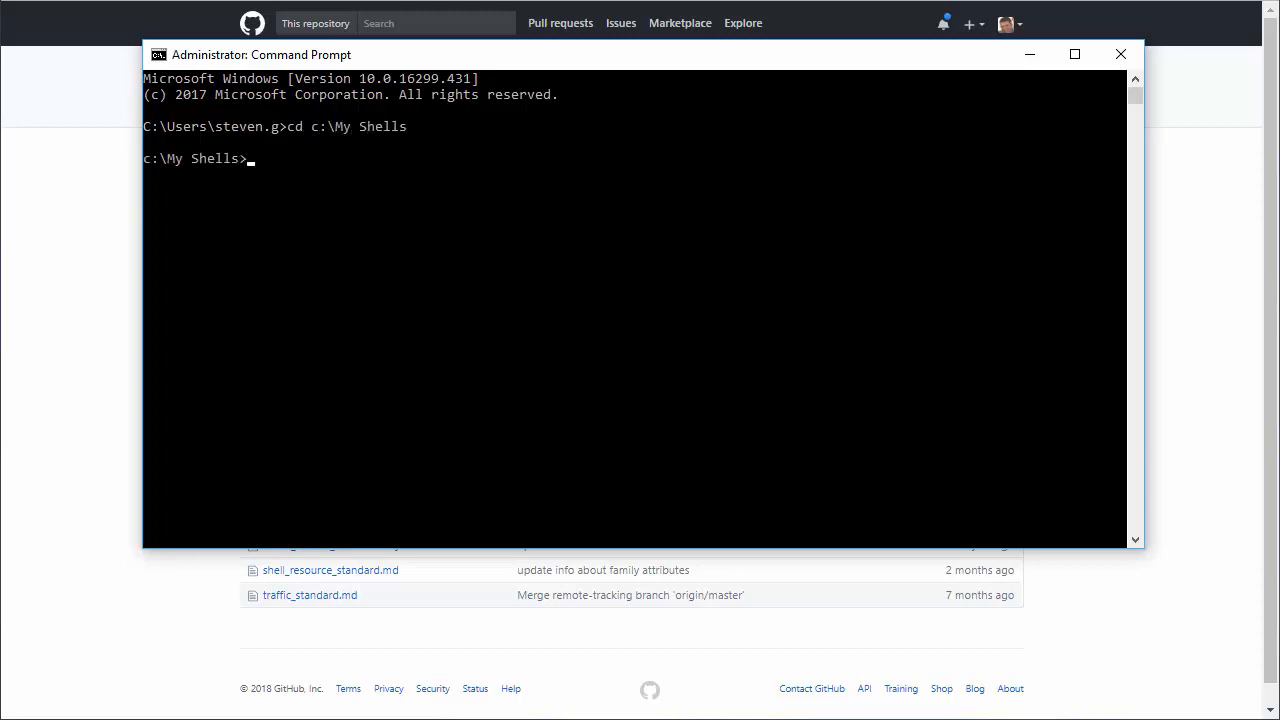
Run shellfoundry new my-new-router-shell --template gen2/networking/router
{"action": "type", "text": "shellfoundry new"}
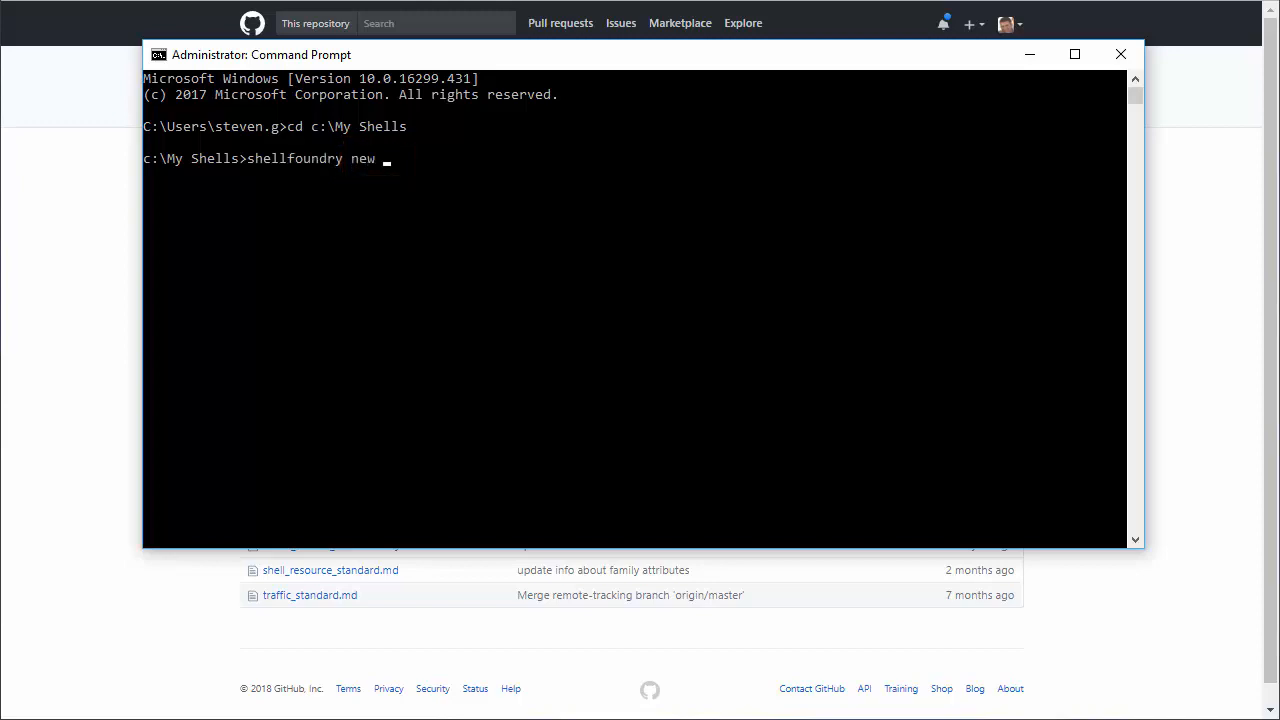
{"action": "type", "text": "my-n"}
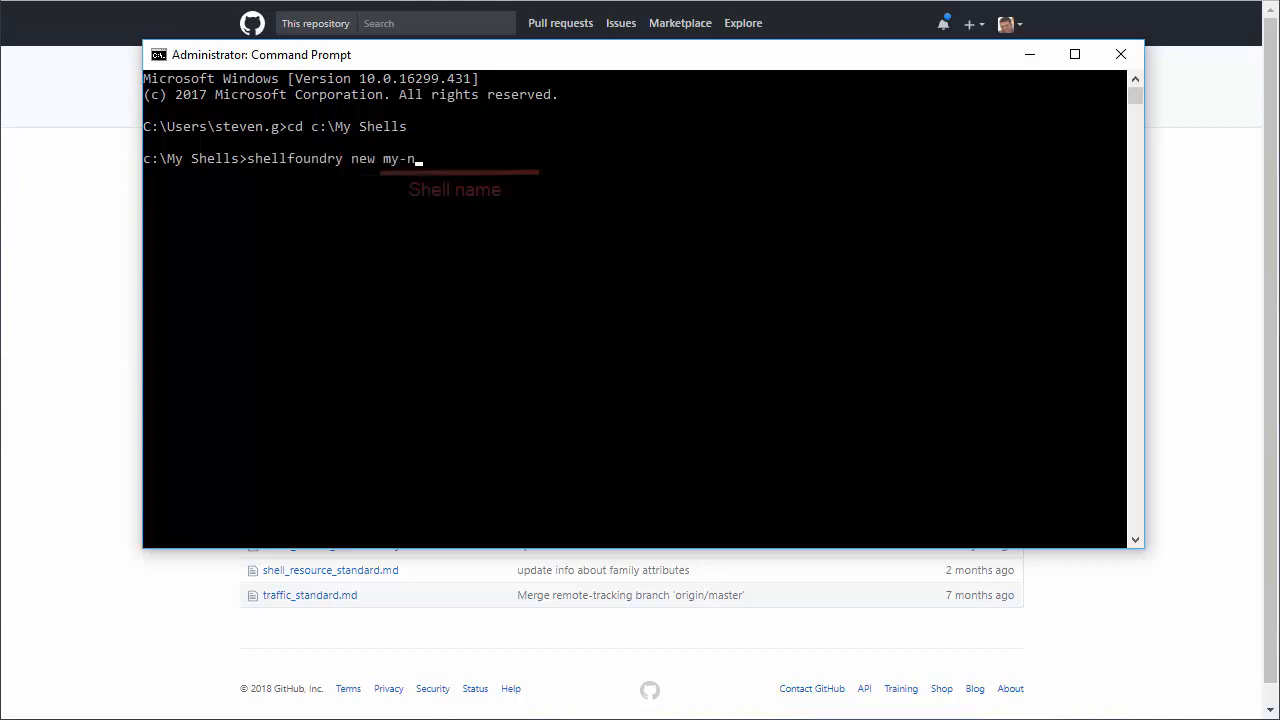
{"action": "type", "text": "ew-router-shell"}
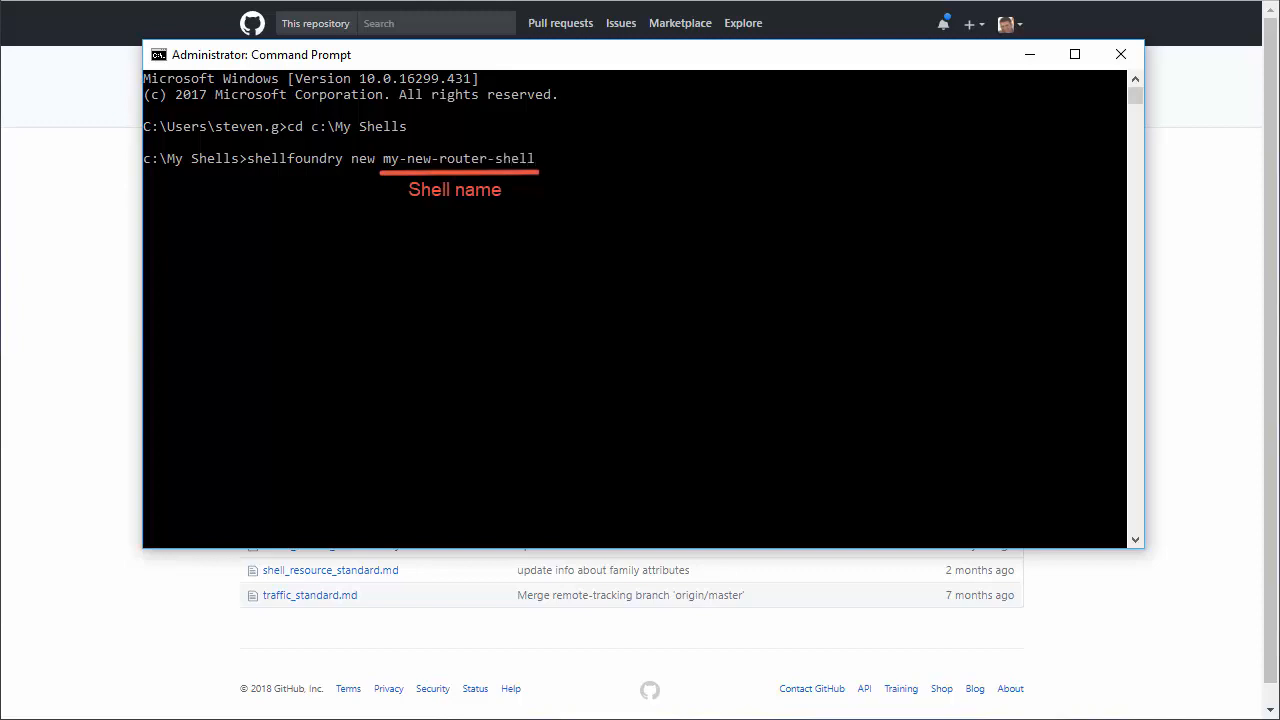
{"action": "type", "text": "--template gen2"}
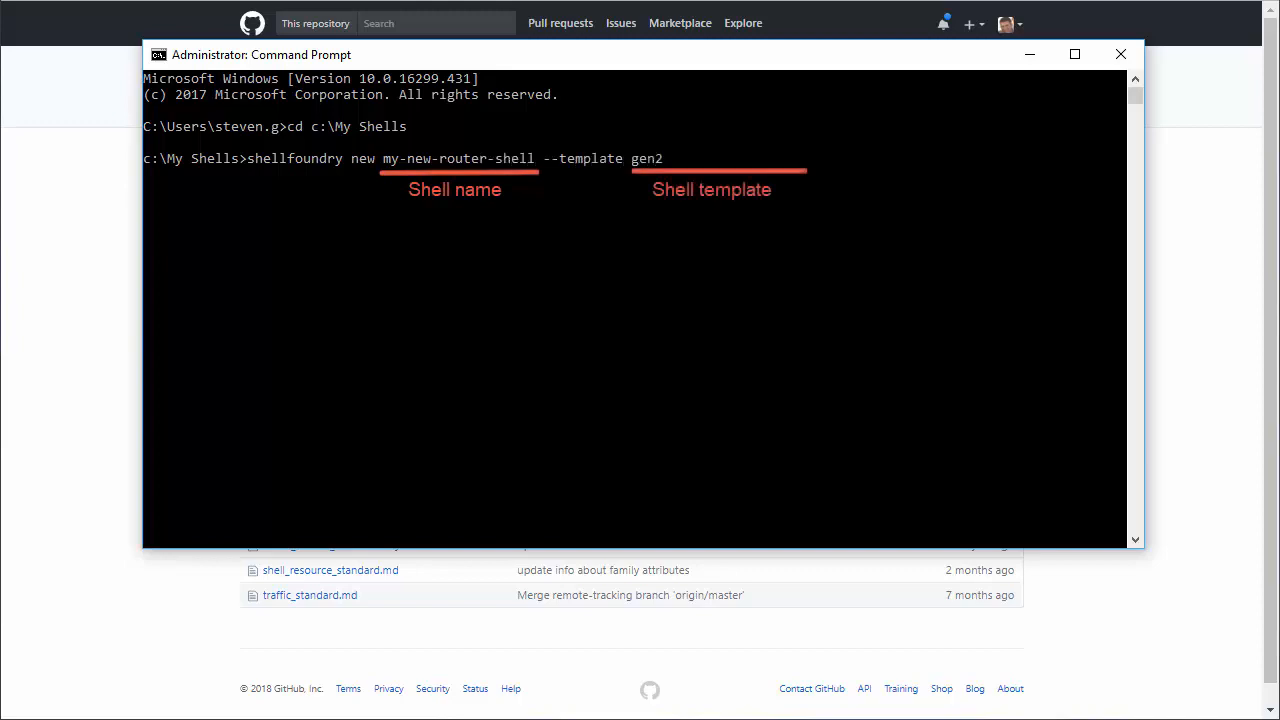
{"action": "type", "text": "/networking/router"}
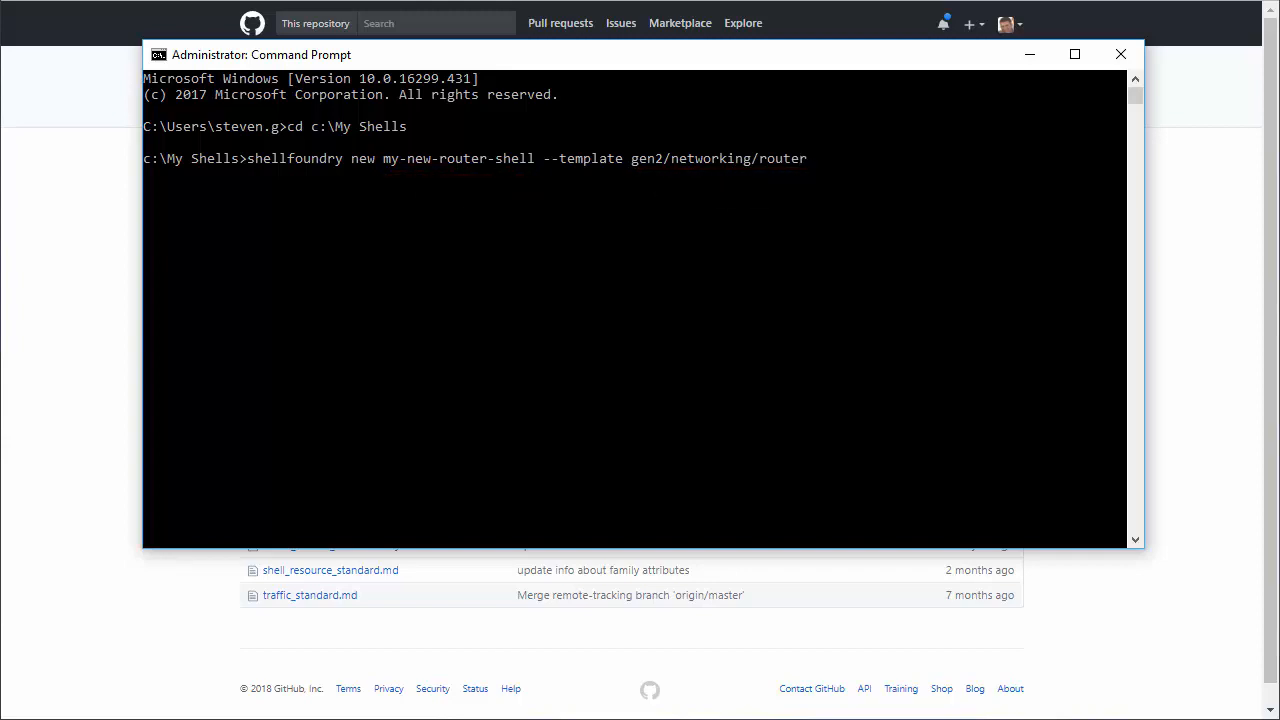
{"action": "key", "text": "Enter"}
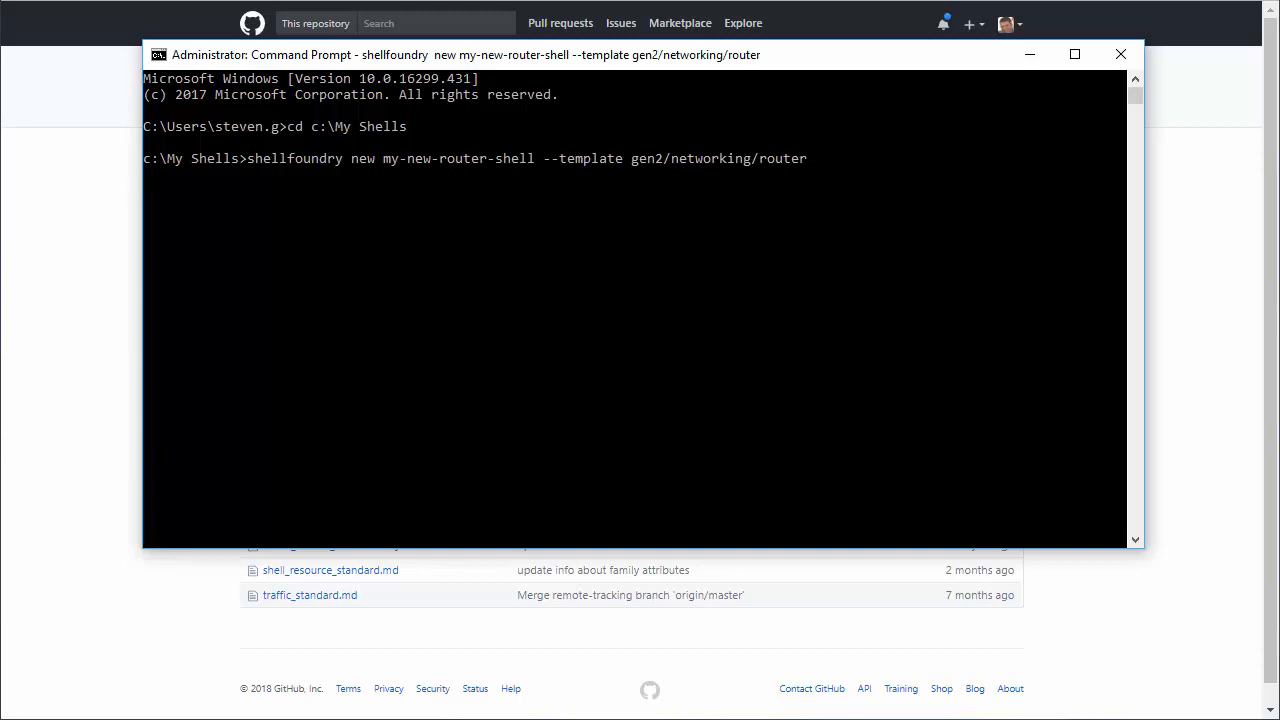
{"action": "key", "text": "enter"}
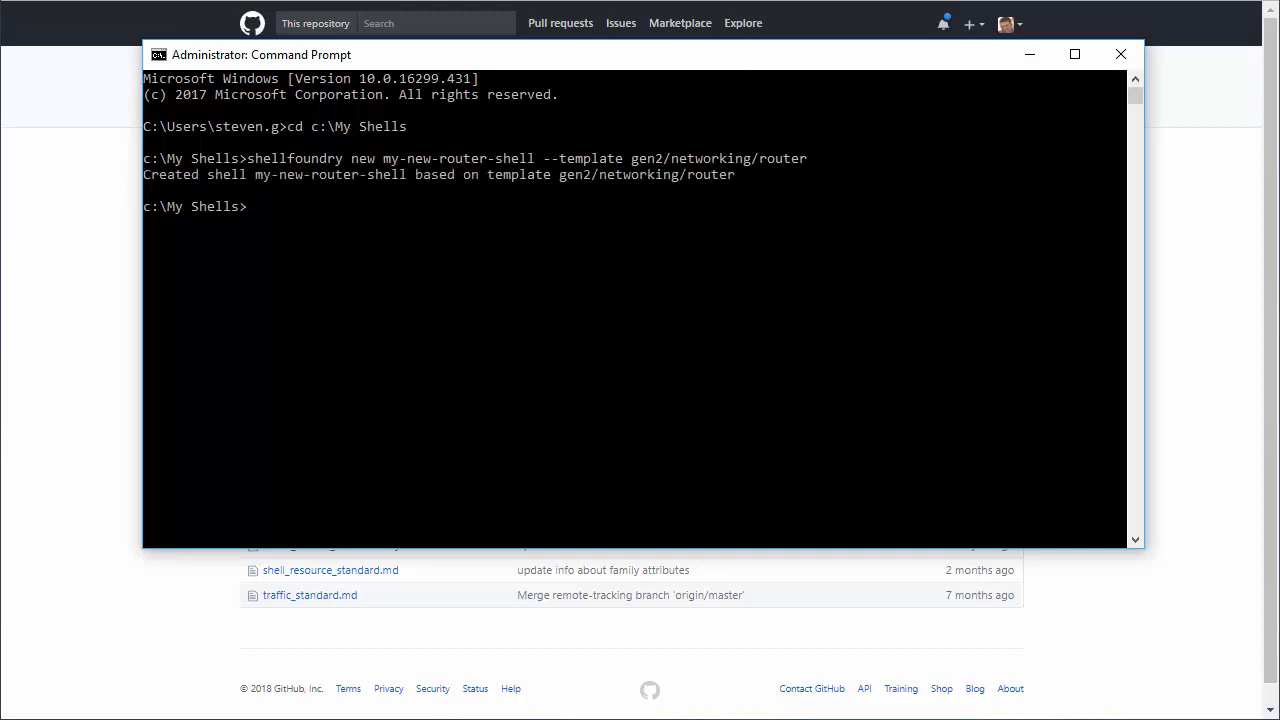